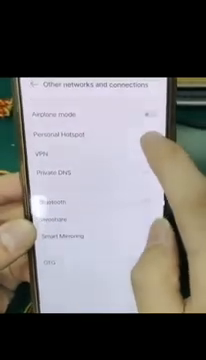
Step: Open the Personal Hotspot page from Other networks and connections
{"action": "left_click", "coordinate": [60, 128]}
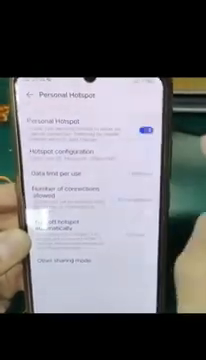